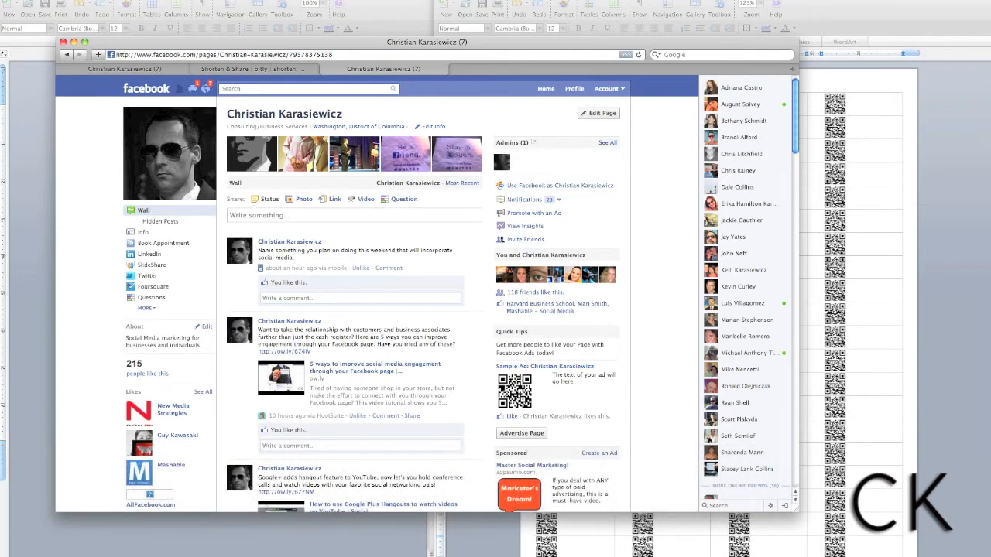
Show the bitly statistics page for the Facebook short link with its click count and QR code.
click(250, 68)
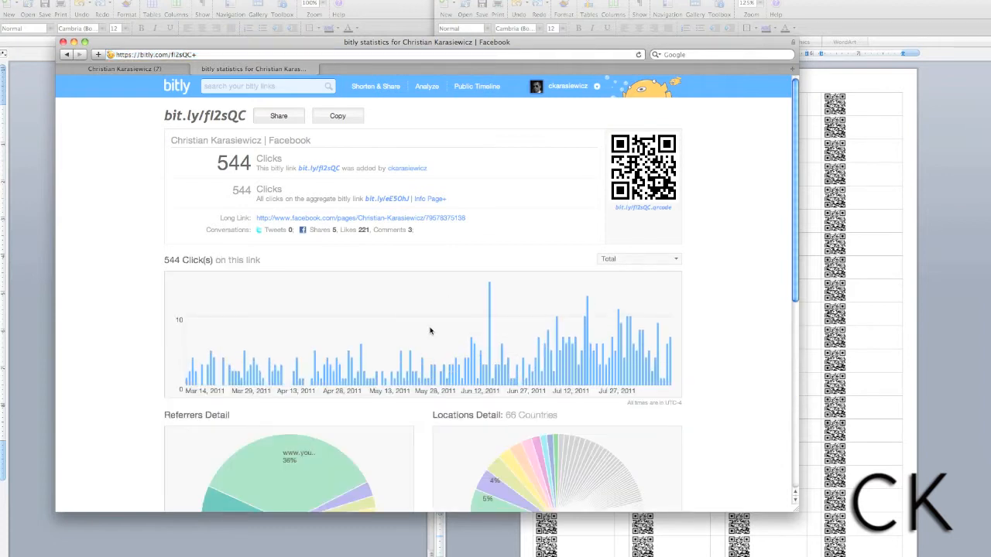
mouse_move(539, 308)
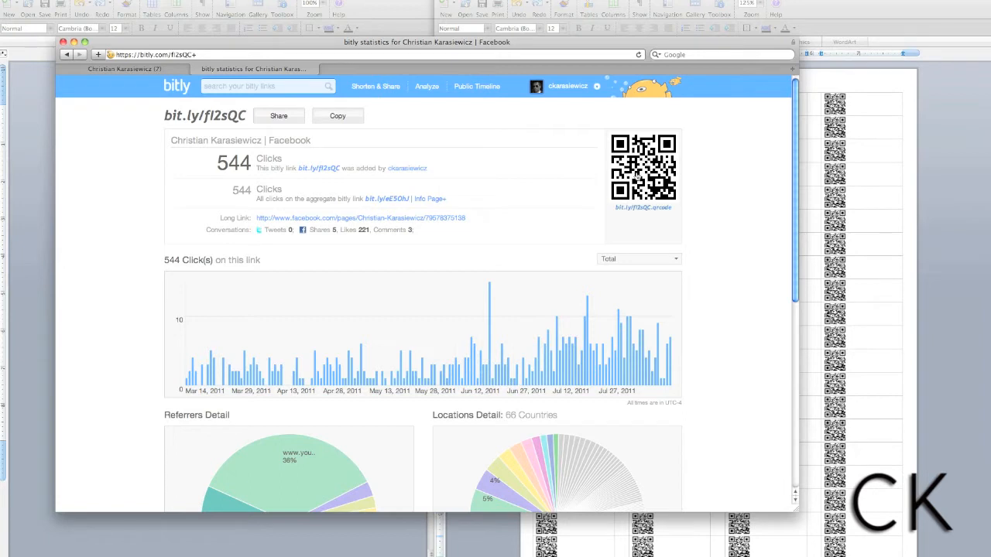
View the short link's QR code image alone and bring up its copy-image options.
click(643, 208)
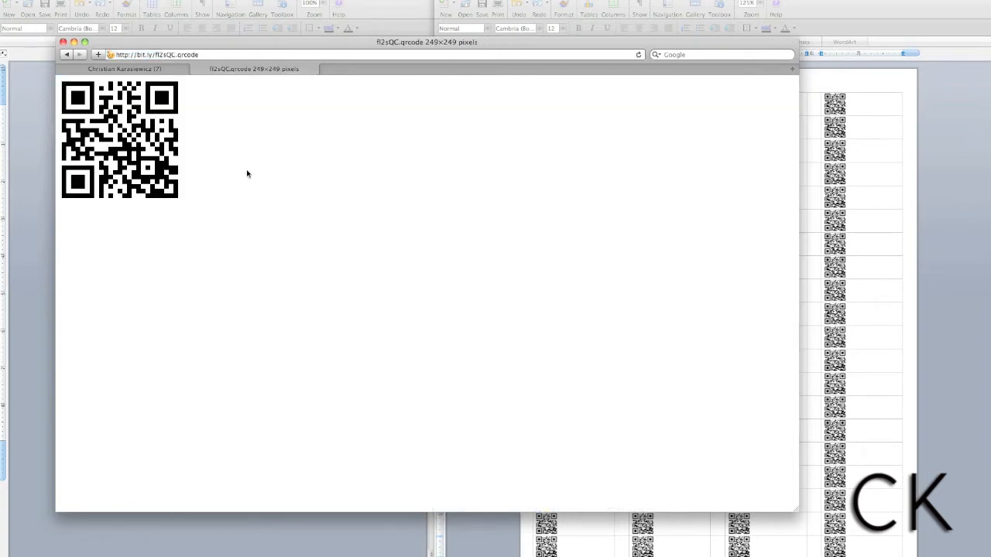
right_click(139, 155)
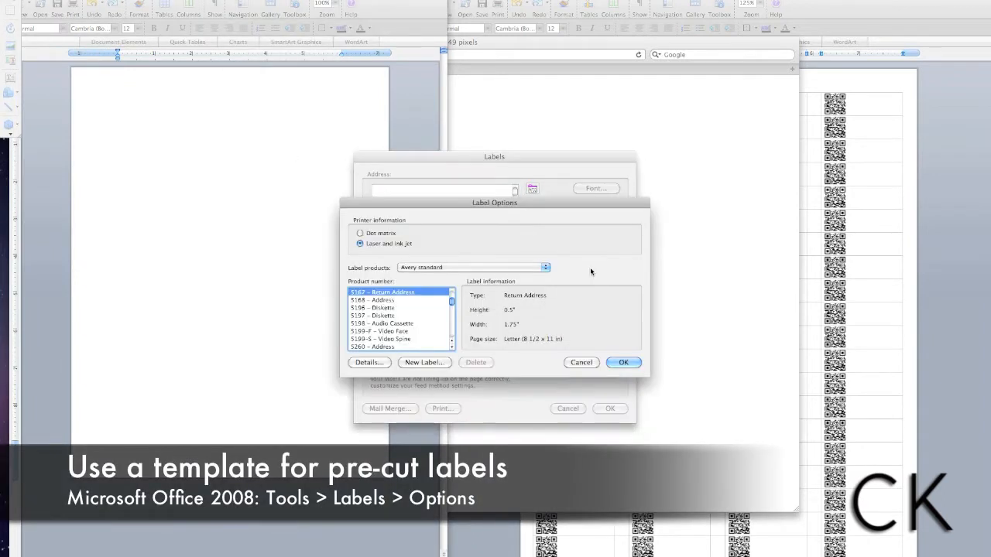
mouse_move(374, 306)
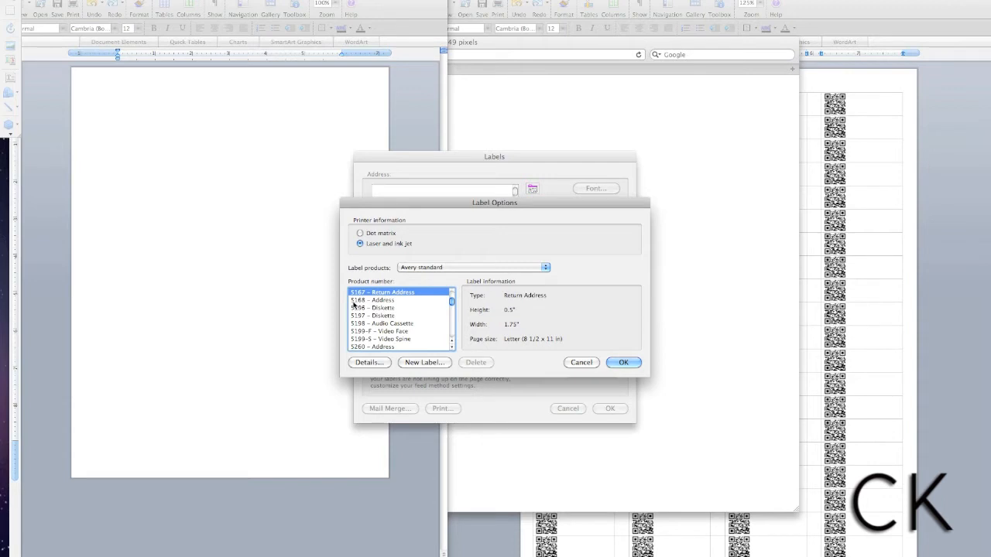
Confirm the Avery standard 5167 Return Address label template.
click(622, 363)
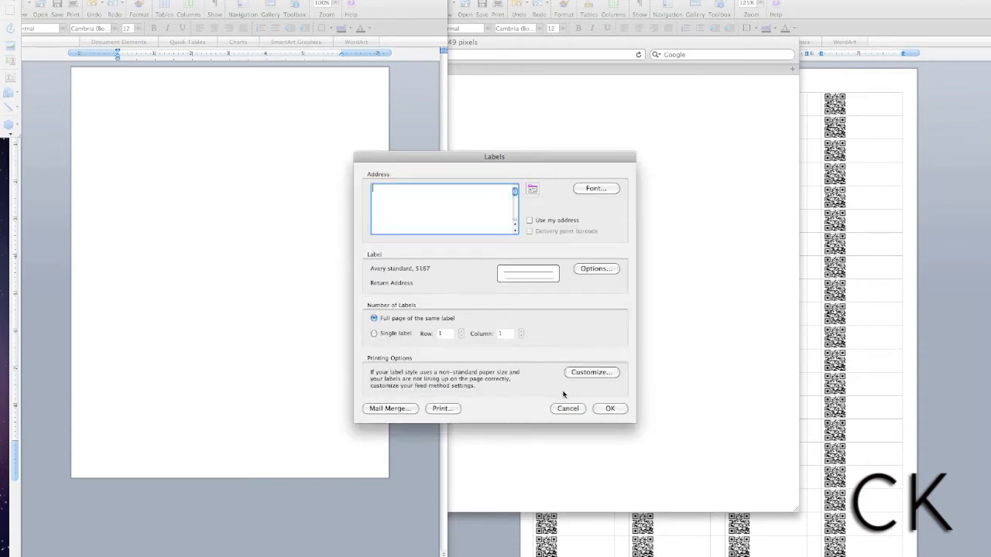
Confirm the Labels setup and bring forward the sheet filled with QR code labels.
click(610, 409)
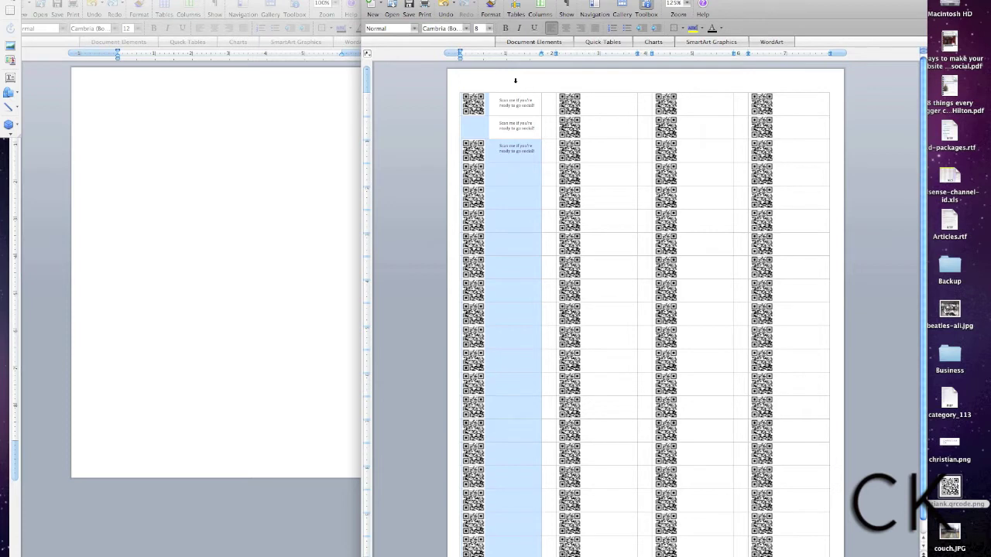
click(479, 130)
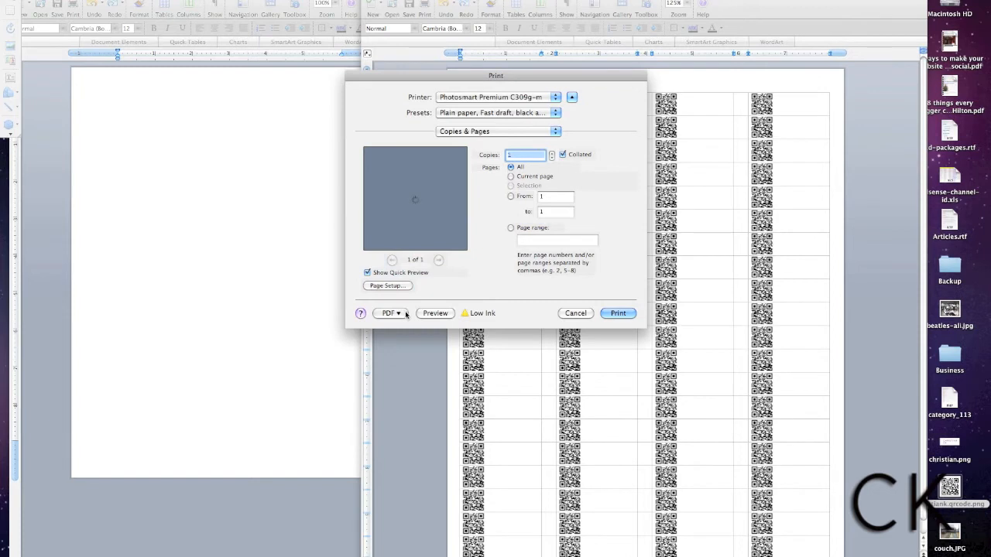
mouse_move(620, 316)
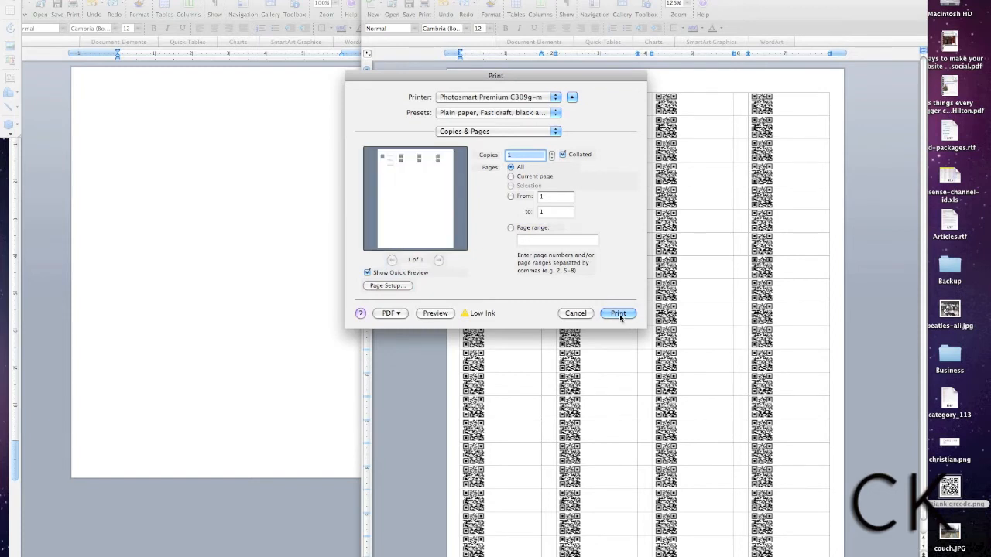
Send the QR label sheet to the printer.
click(616, 313)
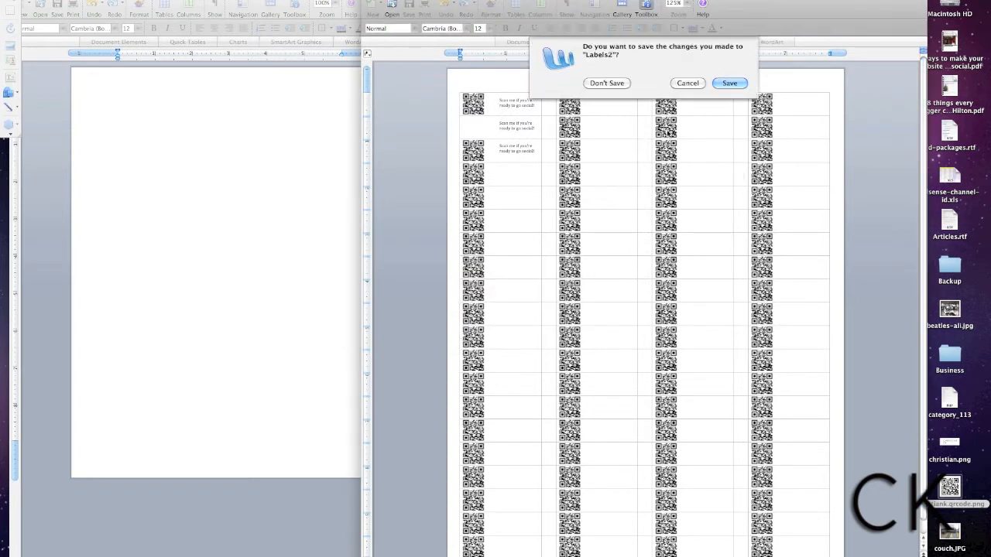
mouse_move(795, 23)
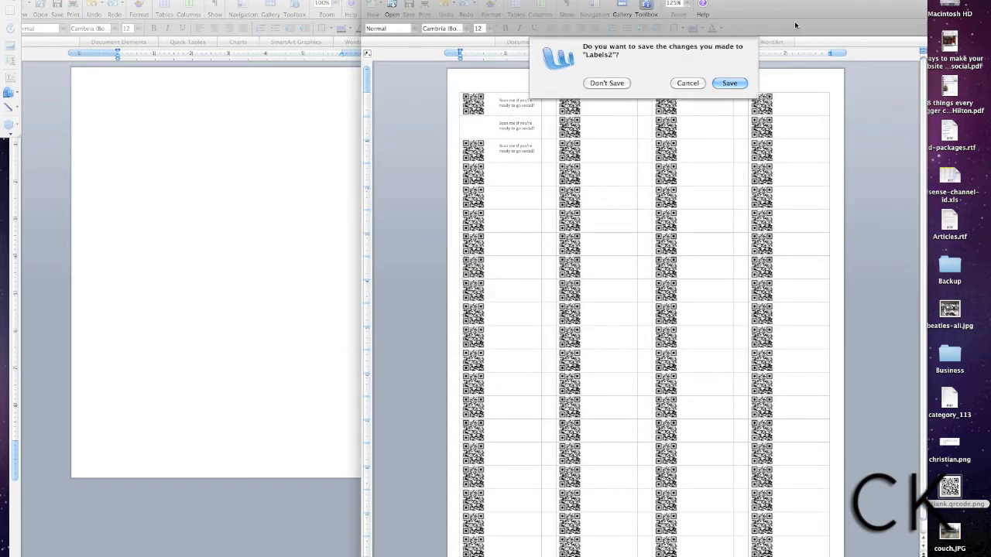
Dismiss the save-changes prompt, keeping the QR label sheet open unsaved.
click(607, 84)
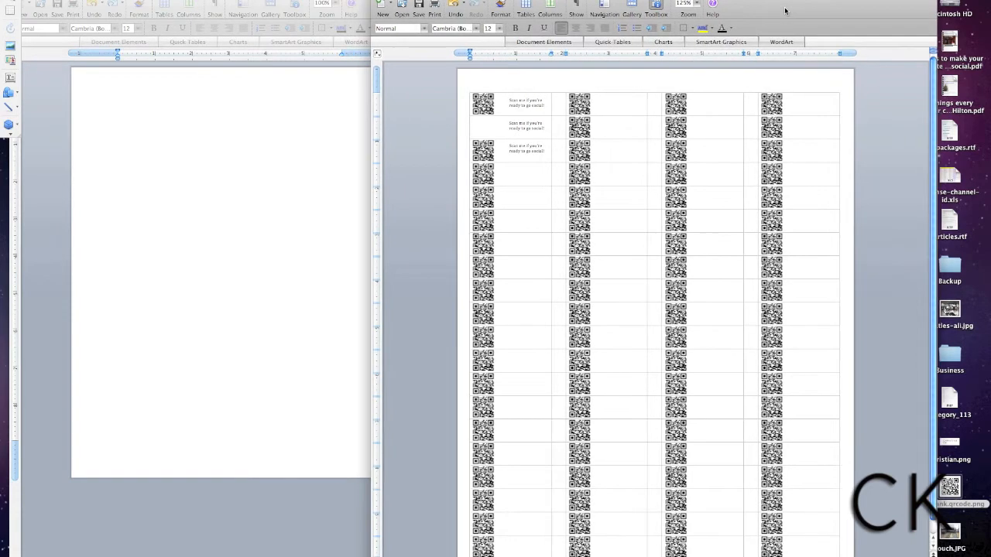